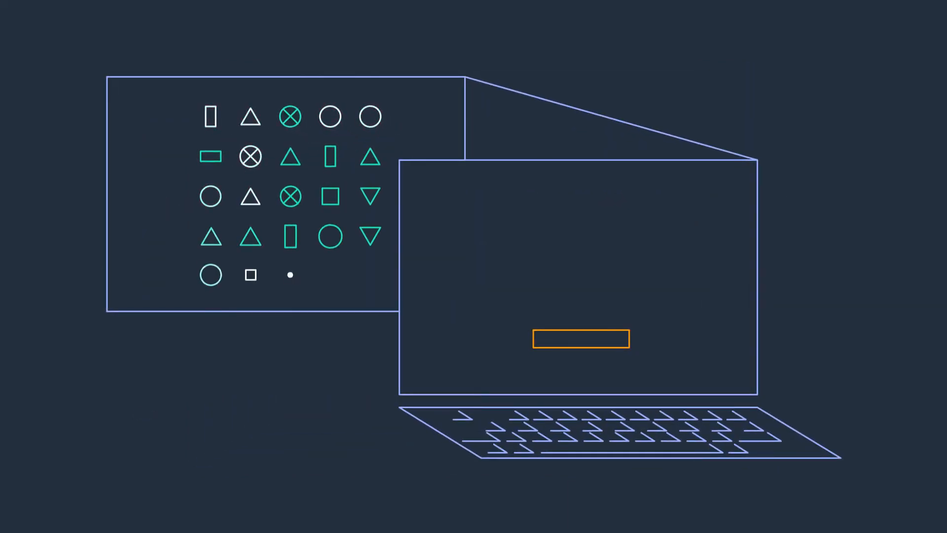
left_click(581, 338)
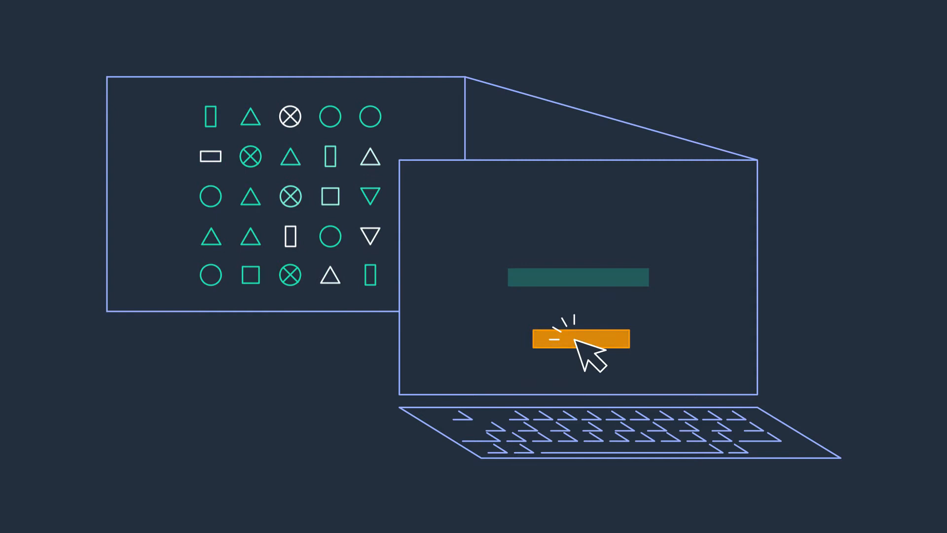
left_click(582, 339)
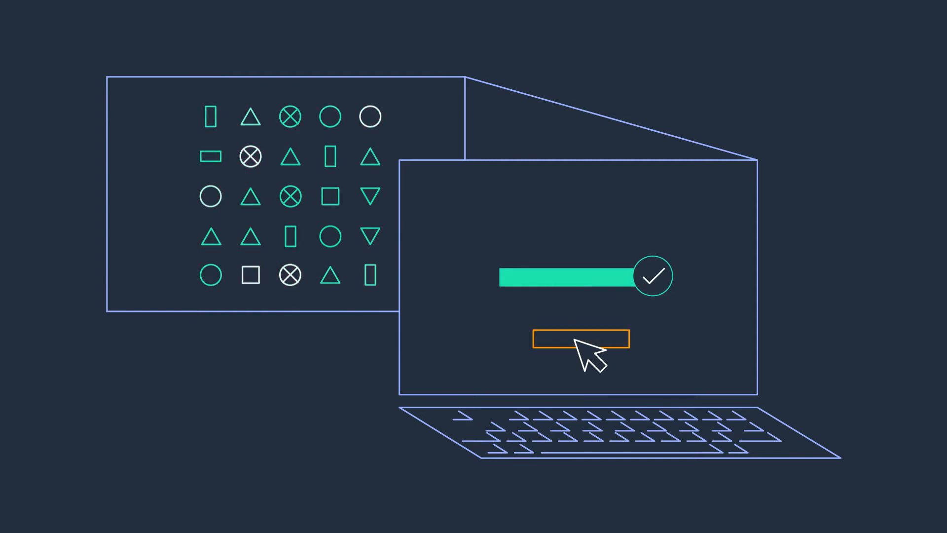